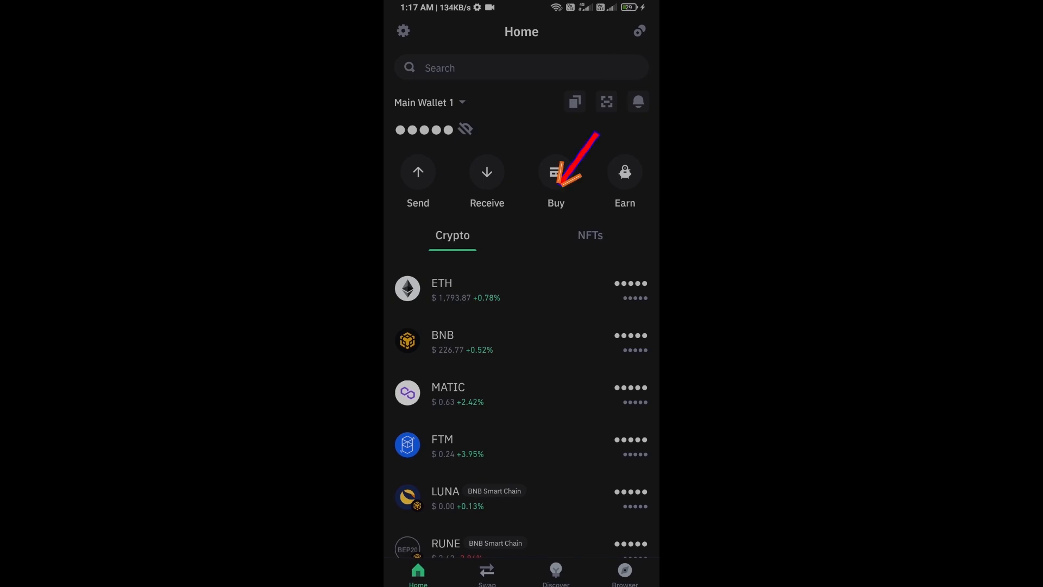
Enter a US$150 ETH buy amount, then back out of the Buy screens
click(555, 172)
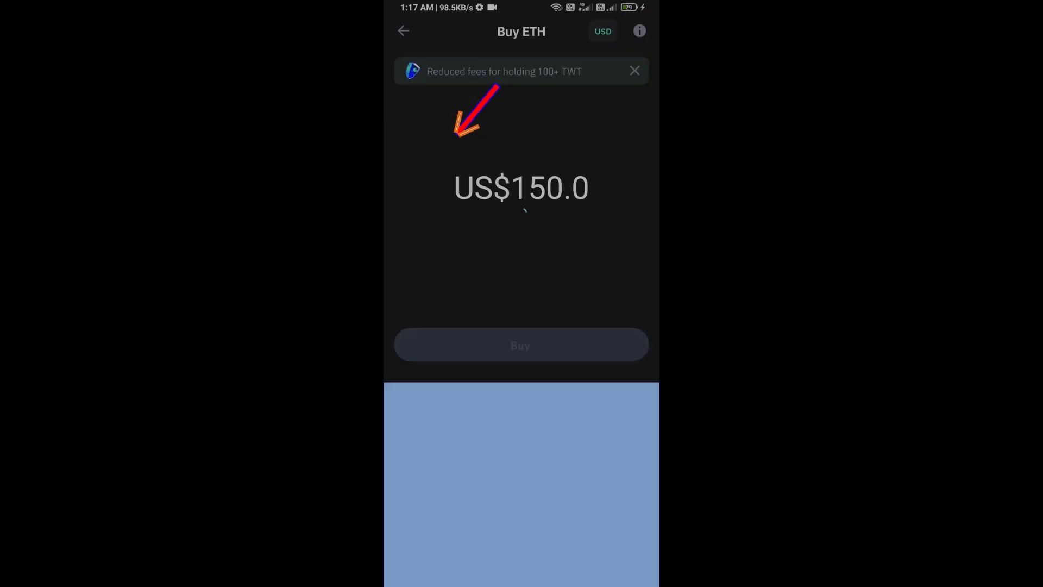
click(521, 187)
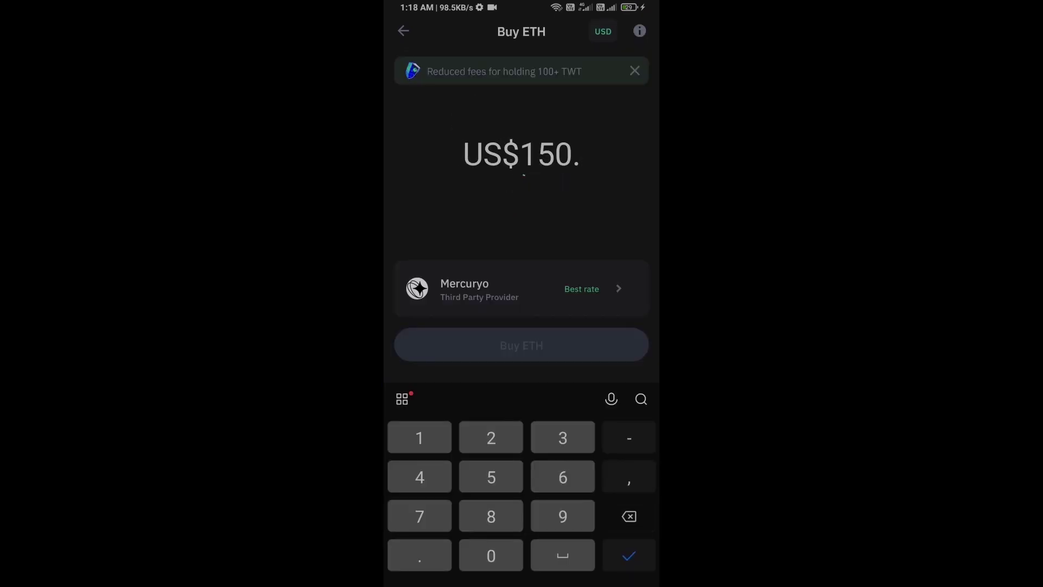
click(628, 515)
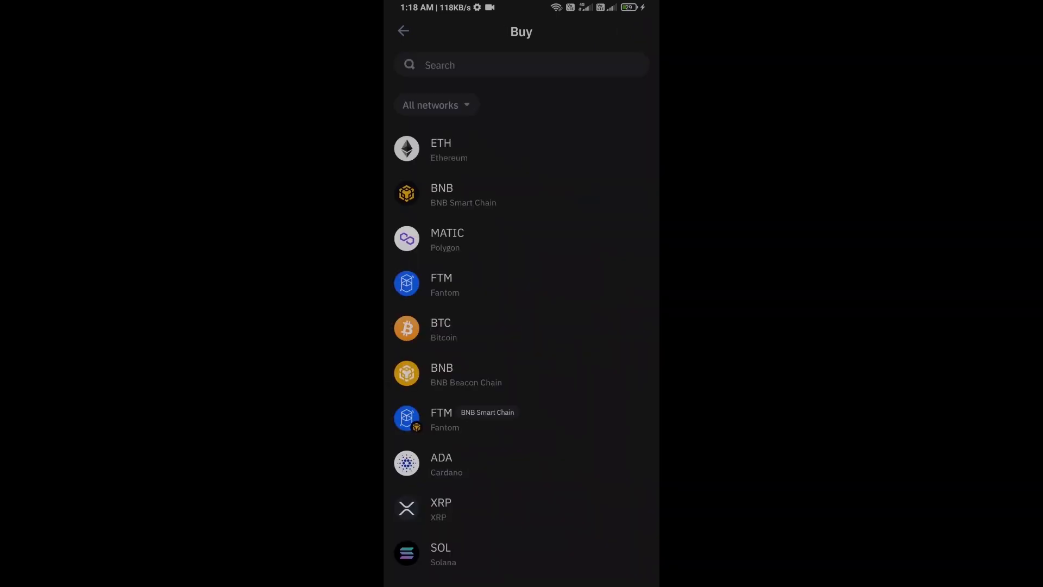
click(403, 30)
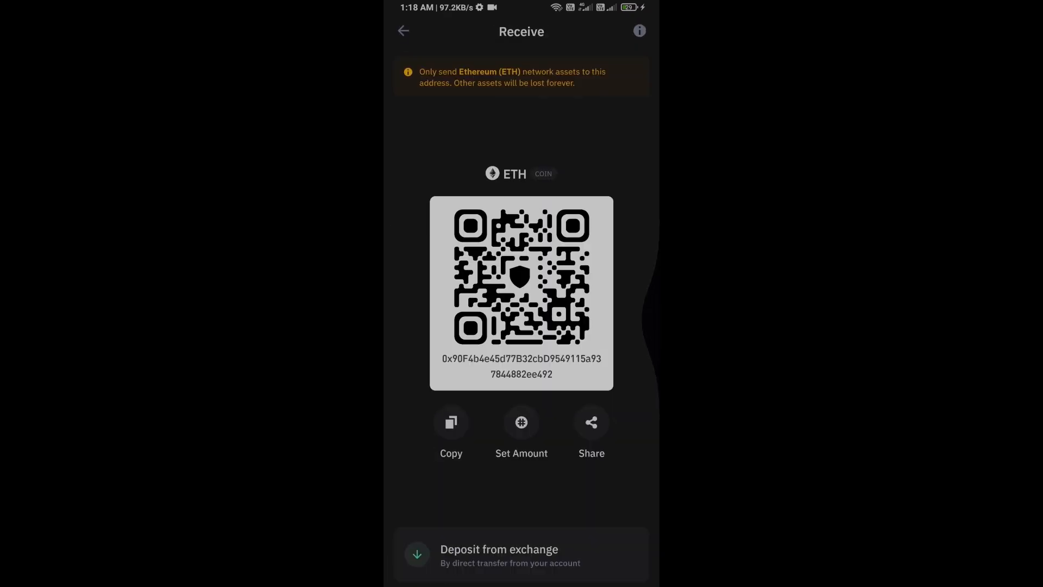
Open Uniswap Exchange from the dApp browser's Popular list
click(404, 31)
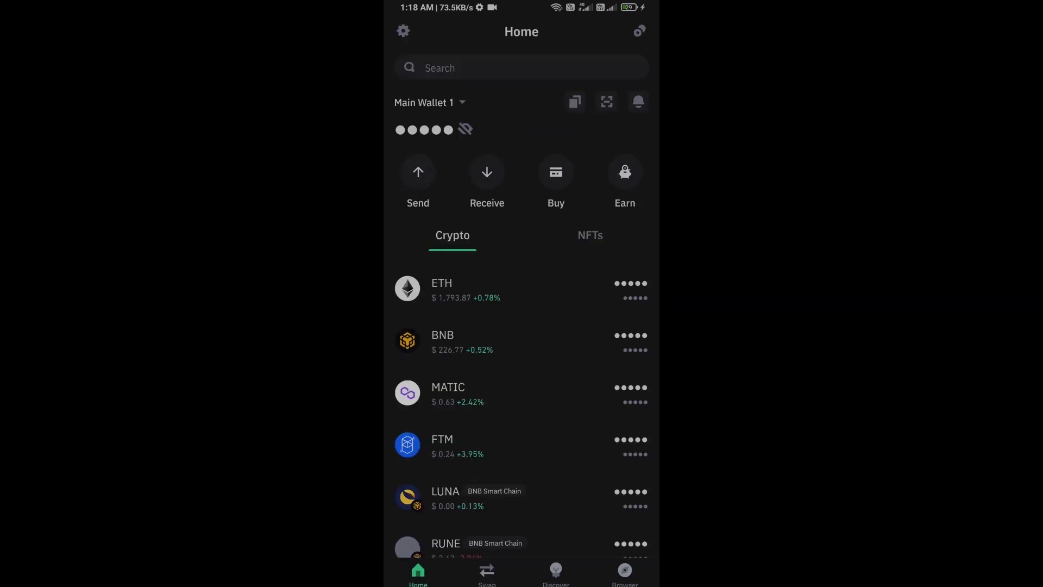
click(623, 574)
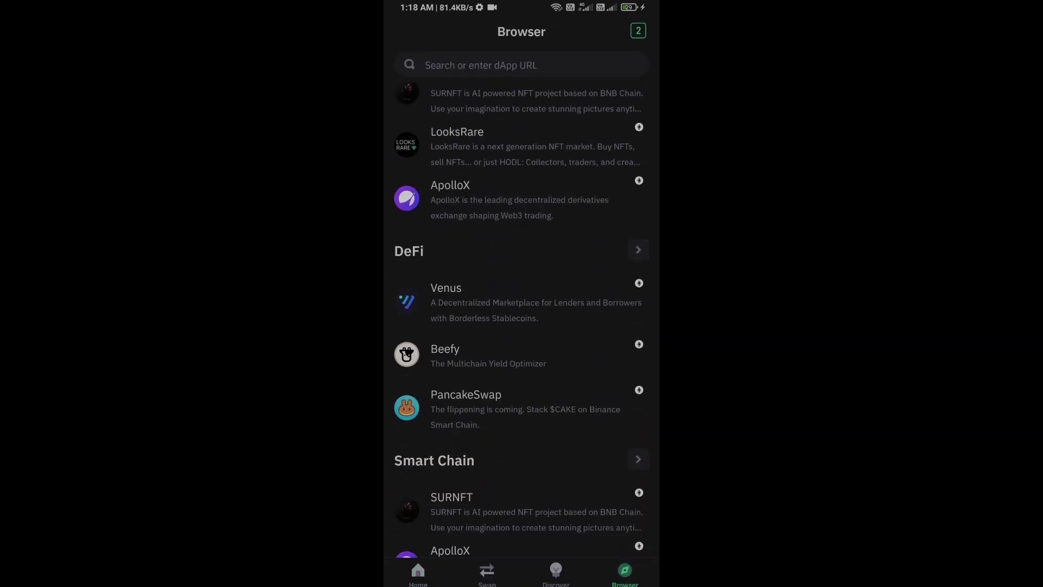
scroll(down, 3)
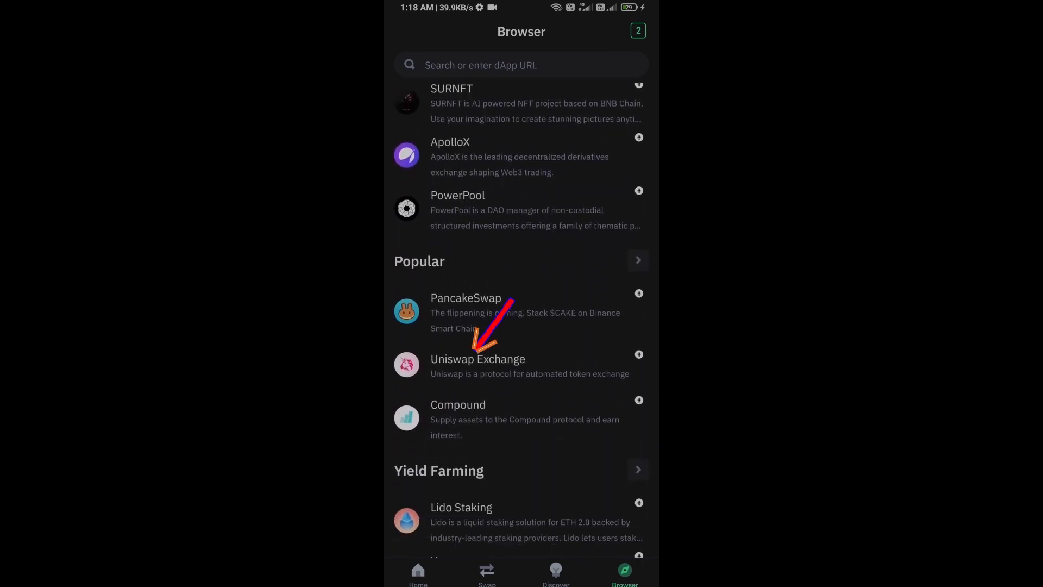
click(477, 365)
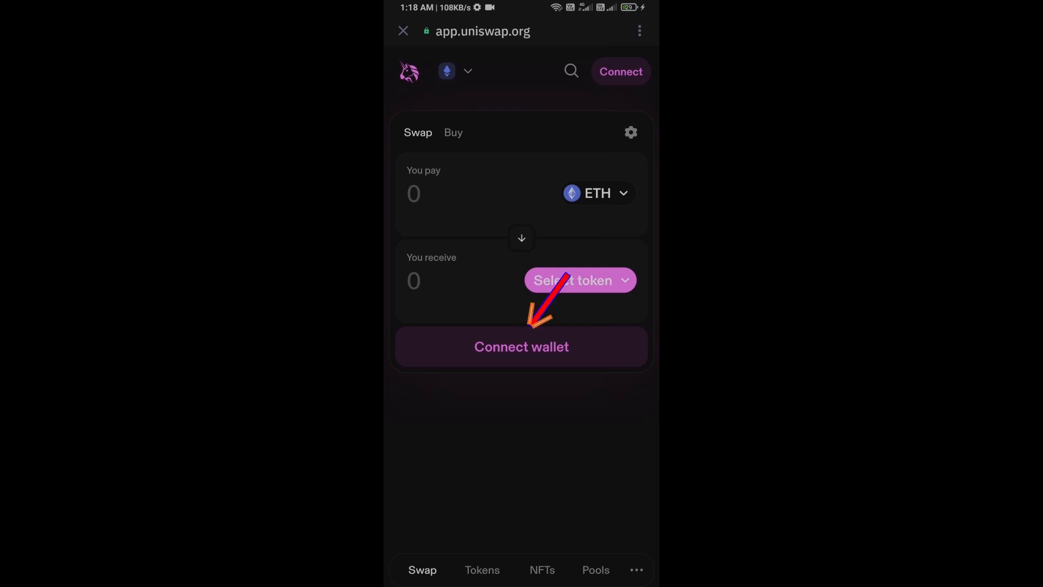
Connect Trust Wallet to Uniswap so the 0.005 ETH balance shows
click(521, 347)
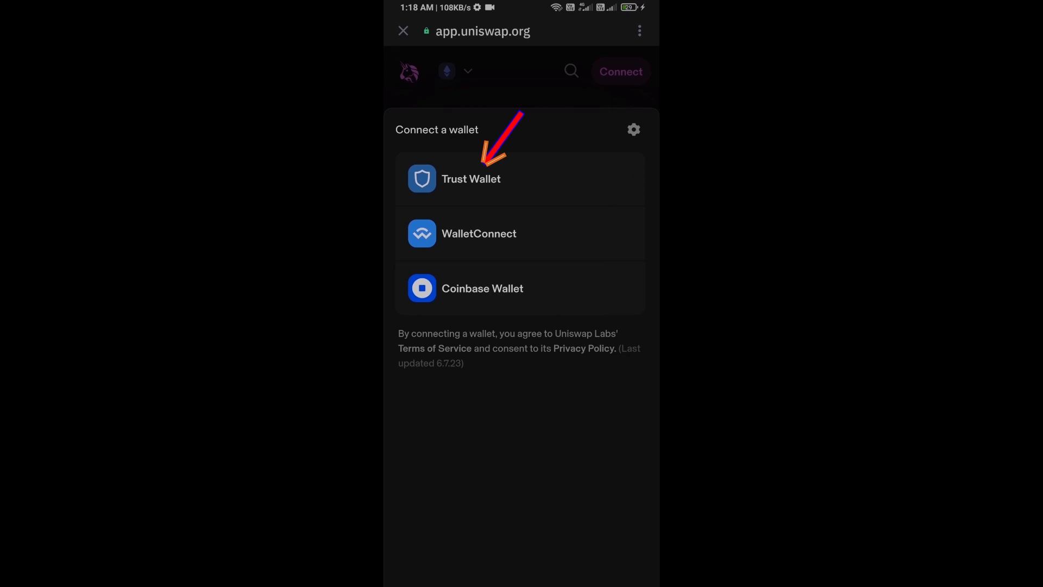
click(471, 178)
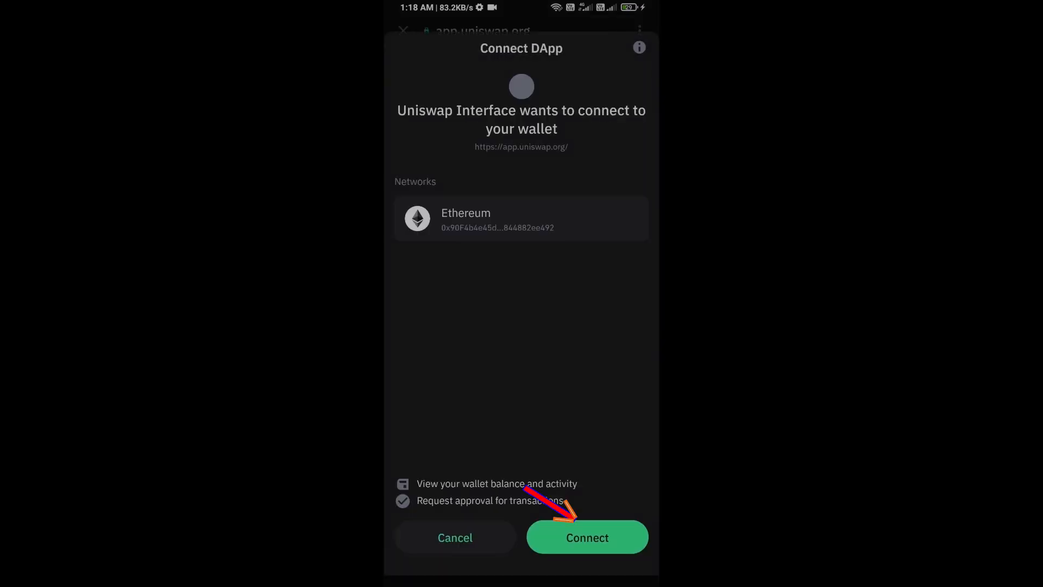
click(587, 537)
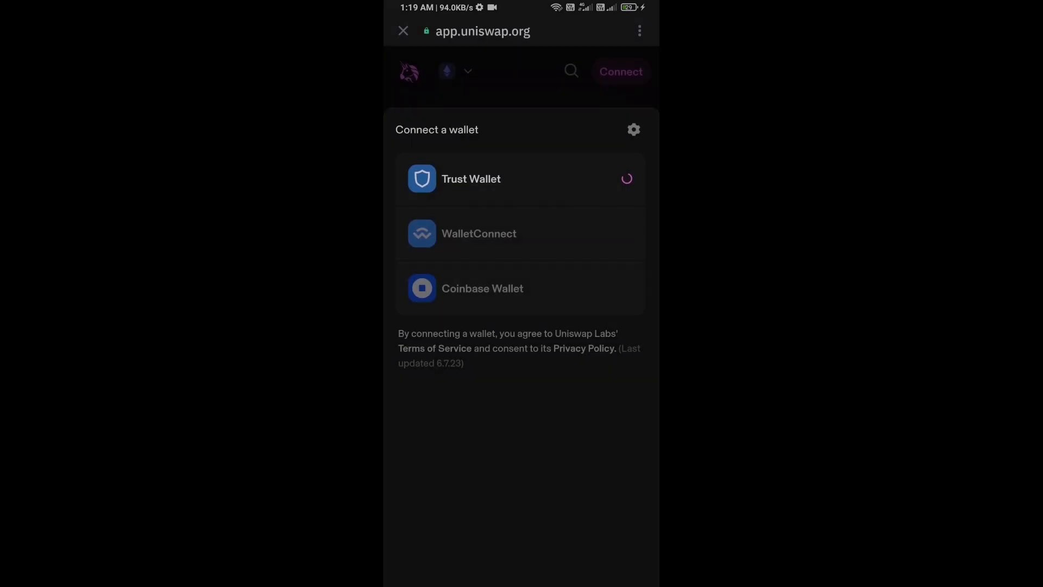
click(471, 178)
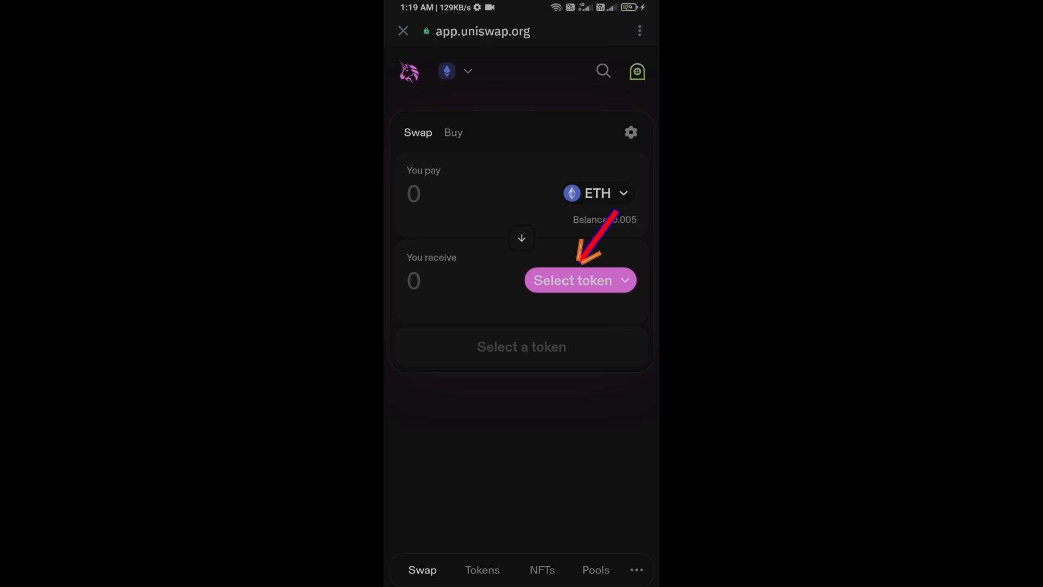
Copy the SHRUB contract address from its token page in Chrome
click(570, 280)
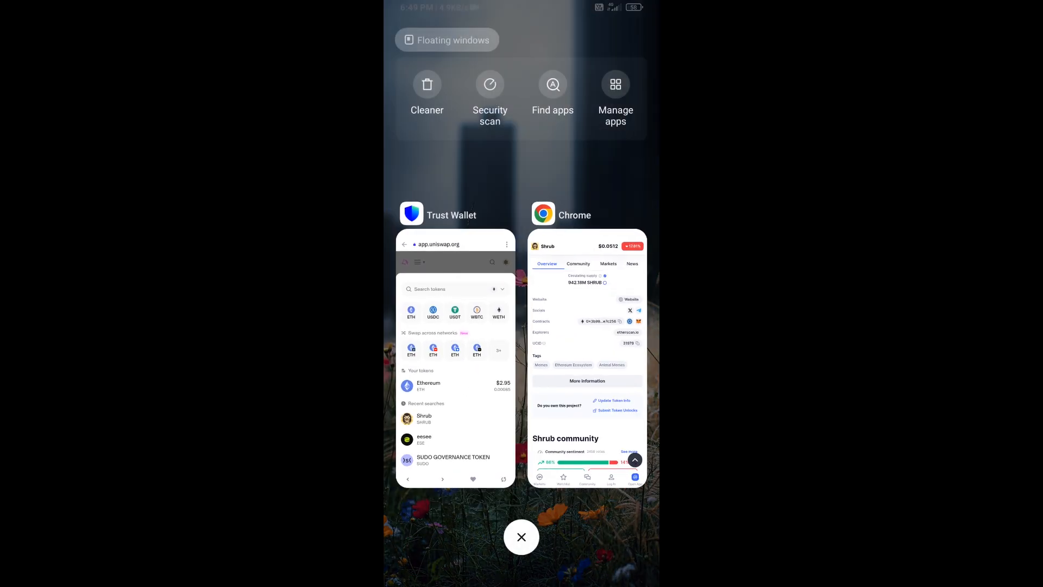
click(587, 359)
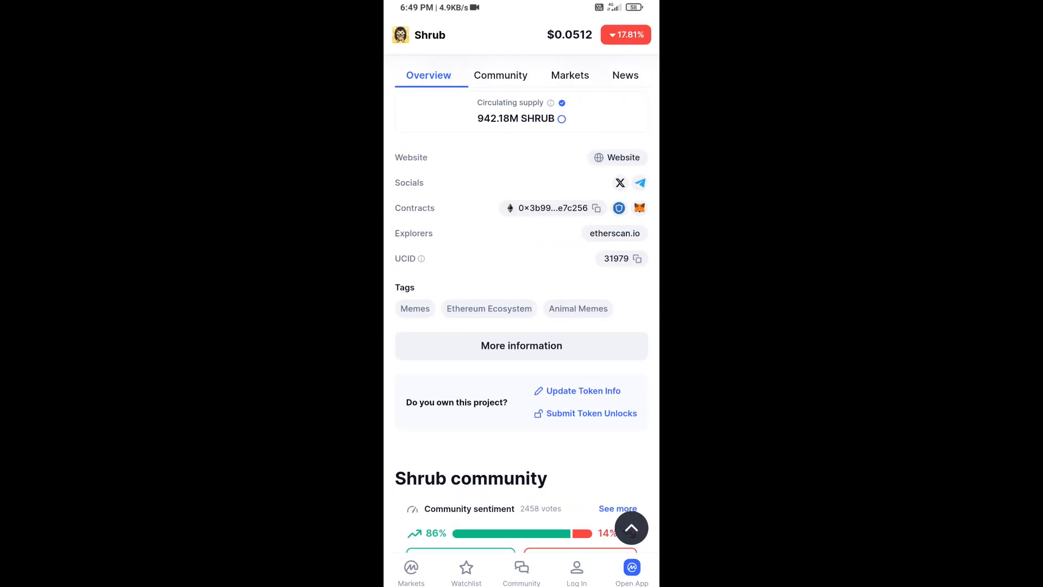
click(596, 208)
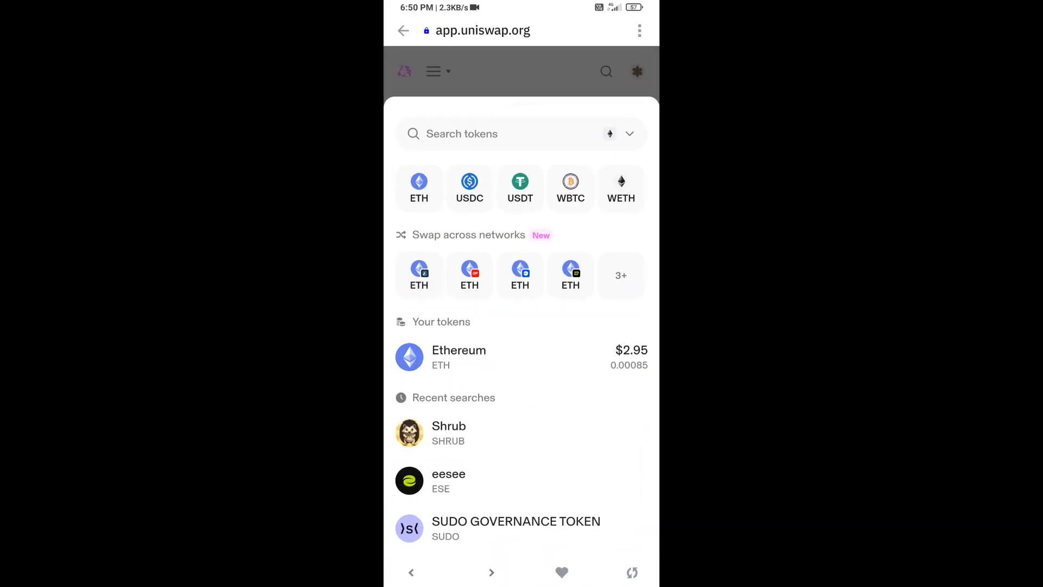
Search Uniswap tokens by the pasted SHRUB address and accept the low-trading warning
click(519, 133)
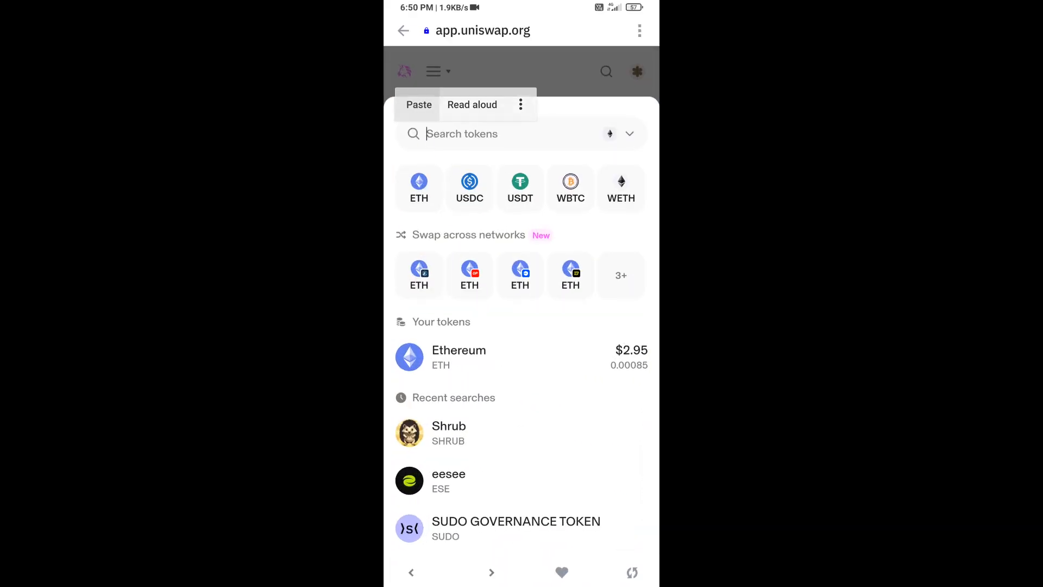
click(419, 105)
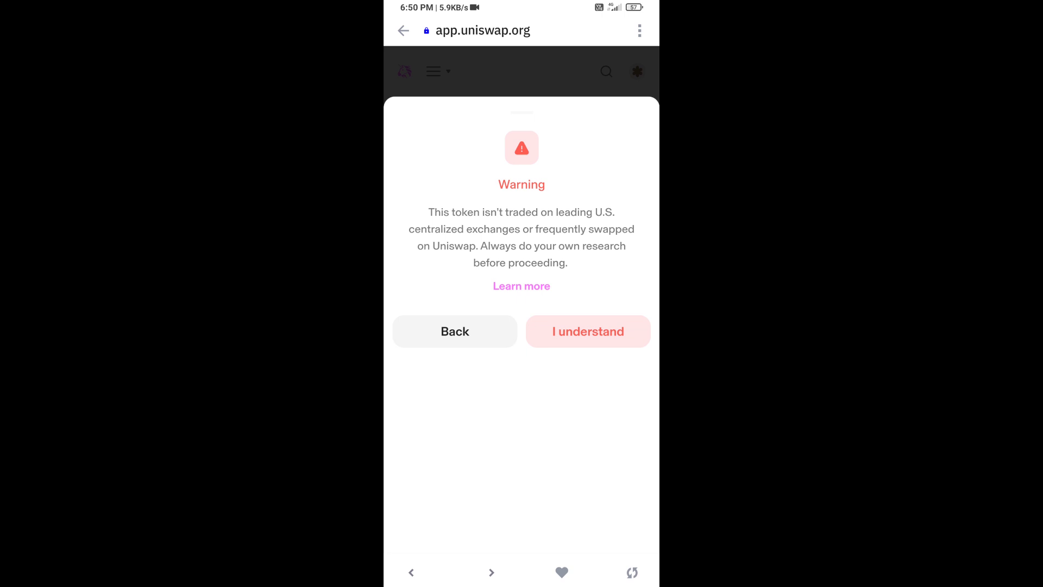
click(587, 332)
text(.5)
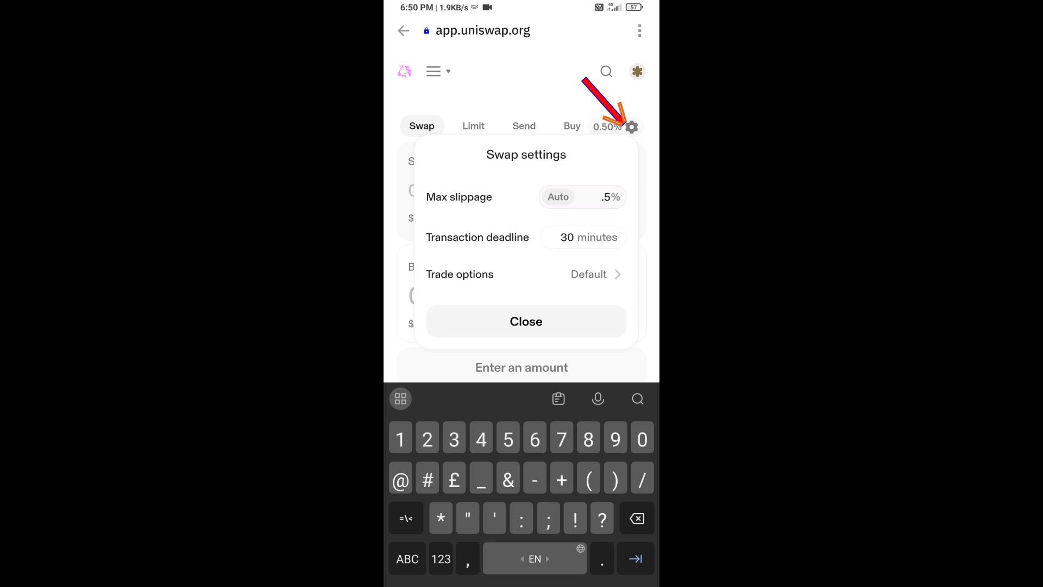
Buy 0.000005 SHRUB with ETH, review, and submit the swap for approval
click(525, 321)
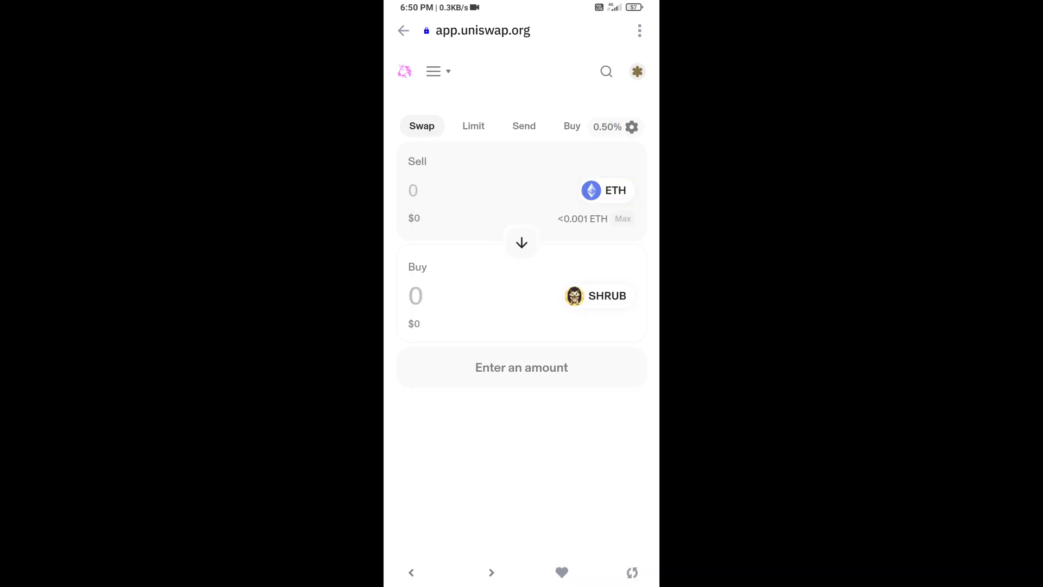
click(415, 295)
text(0.000005)
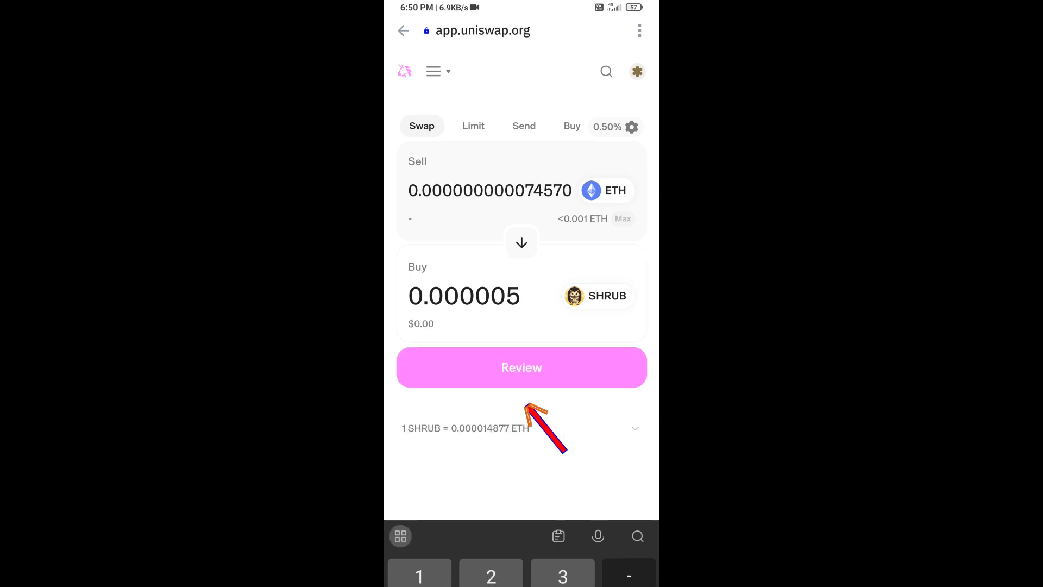
click(521, 367)
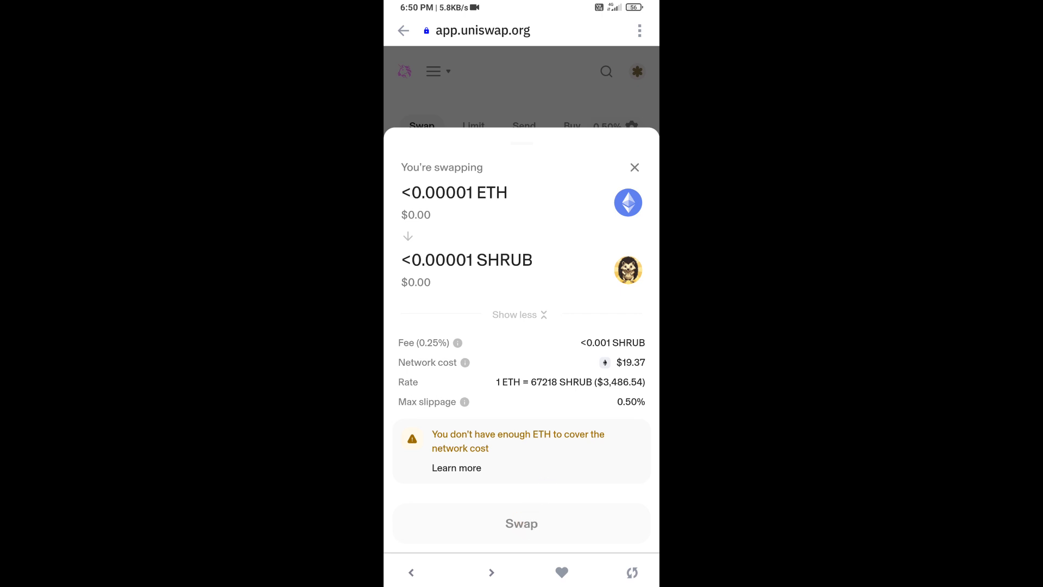
click(521, 523)
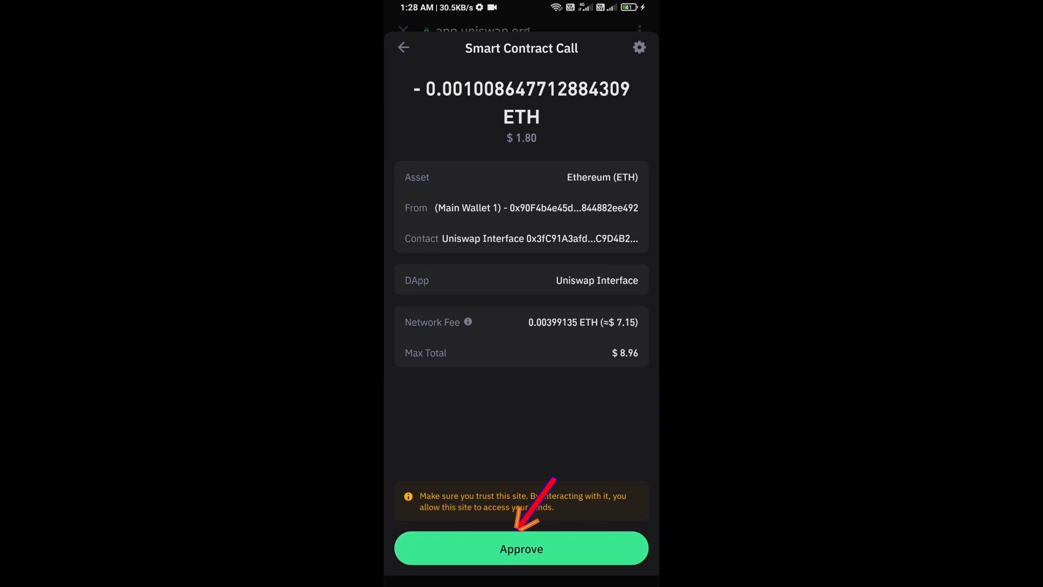
Approve the swap, close the failed Uniswap page and return to Home
click(521, 548)
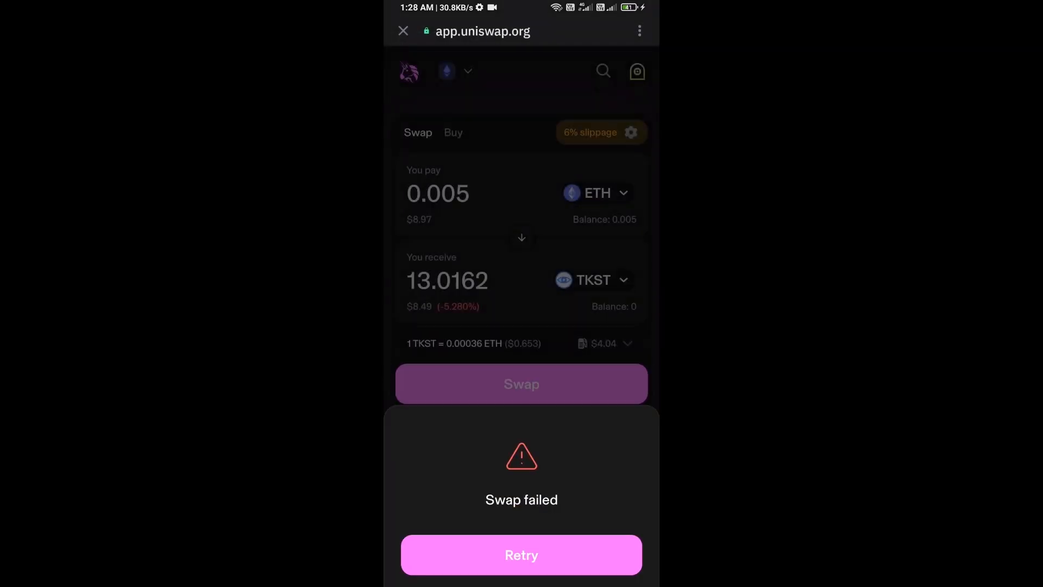
click(403, 30)
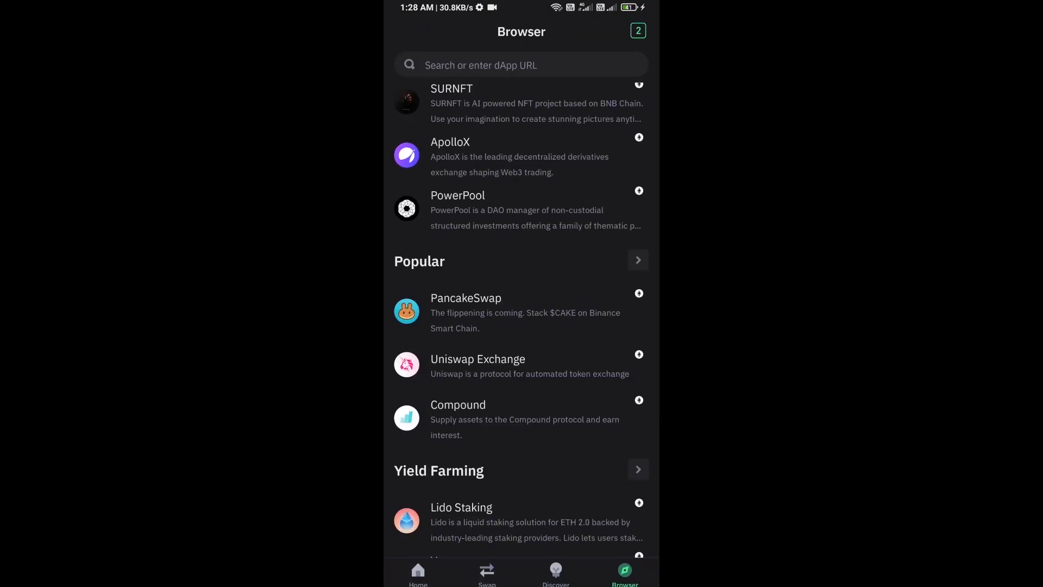
click(418, 574)
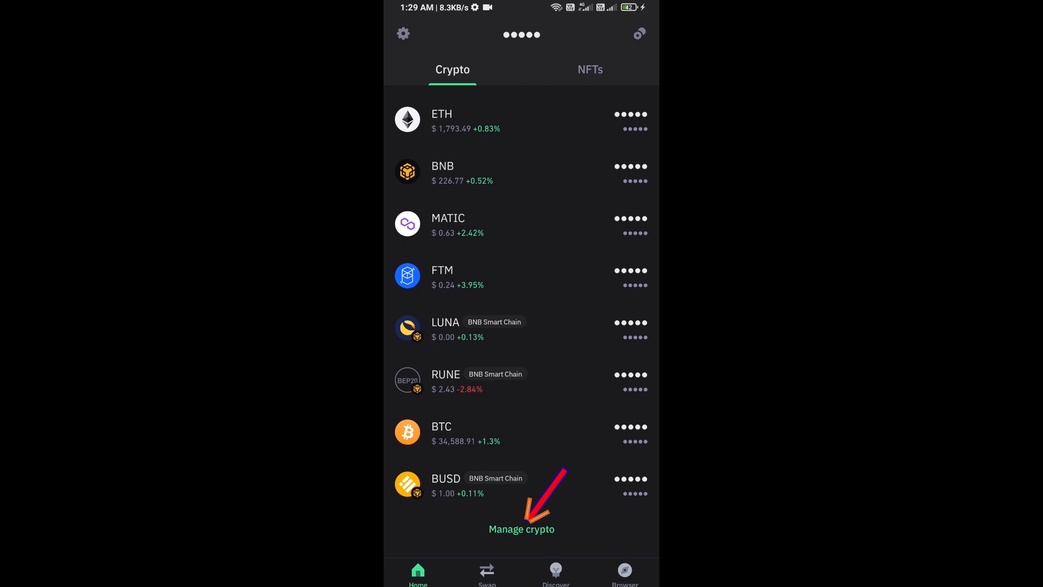
Import SHRUB as a custom Ethereum token and find it with 0 balance
click(521, 529)
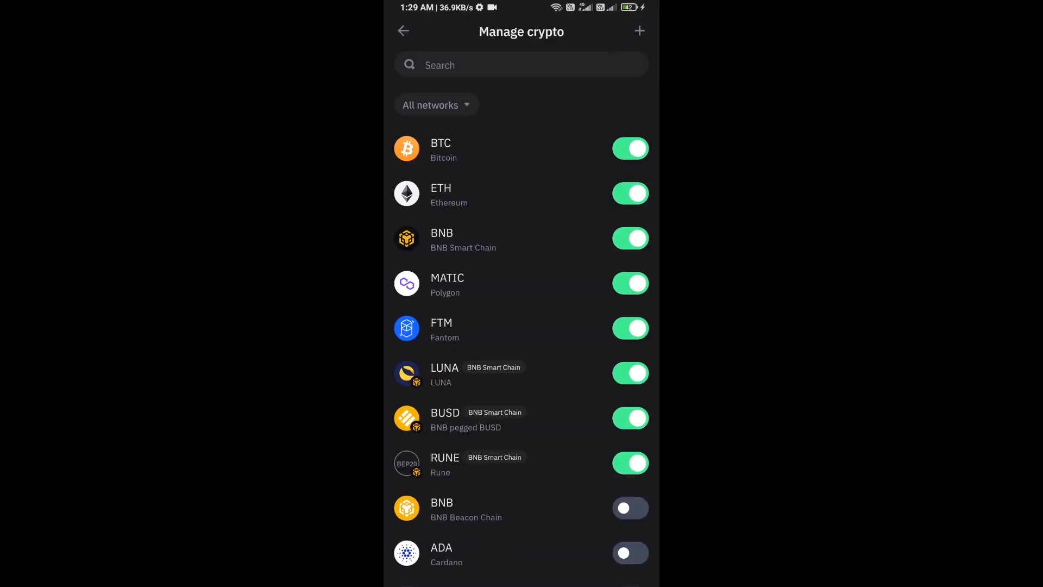
click(638, 30)
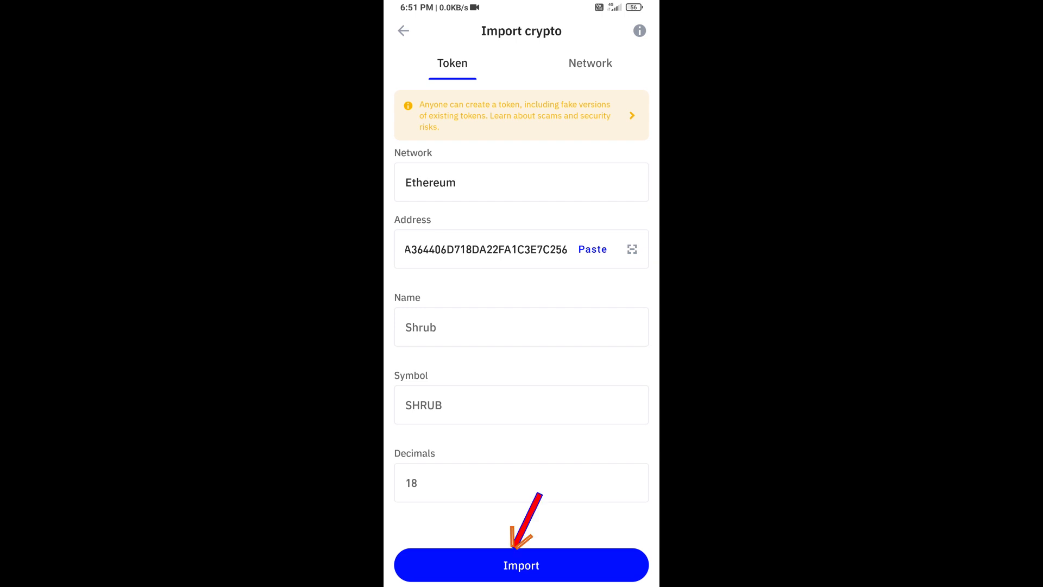
click(521, 565)
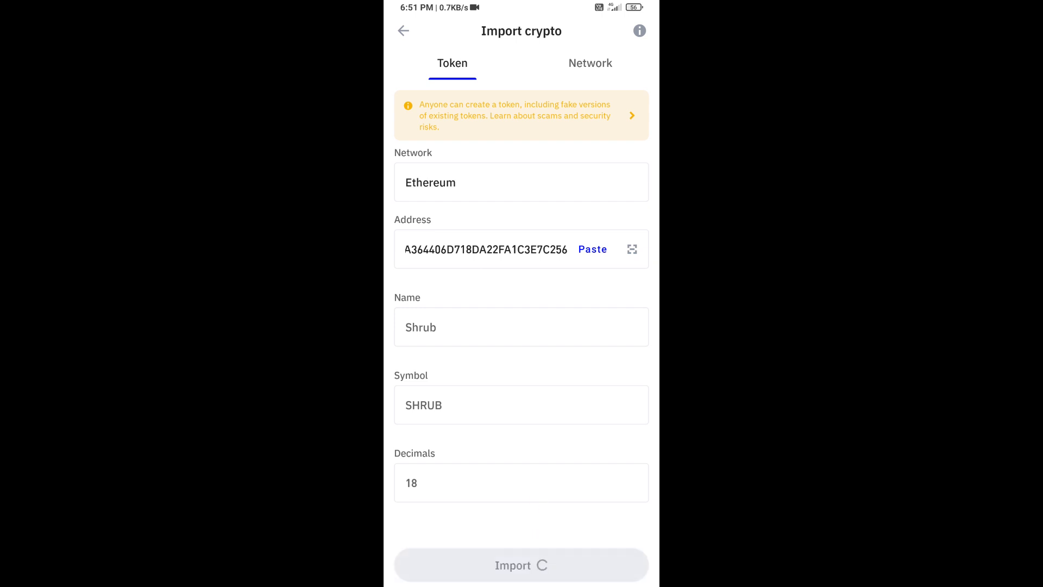
click(522, 565)
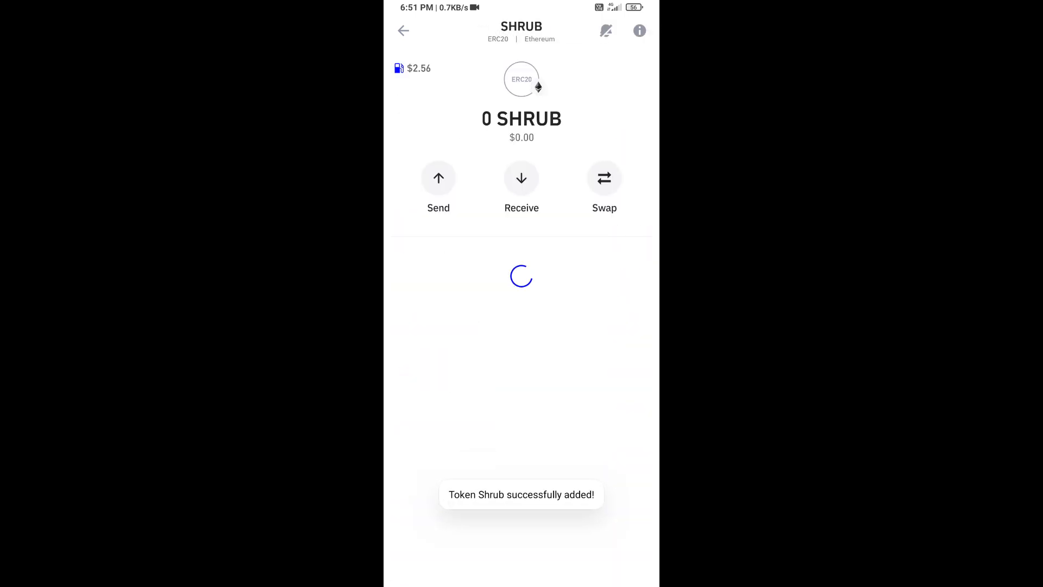
click(403, 30)
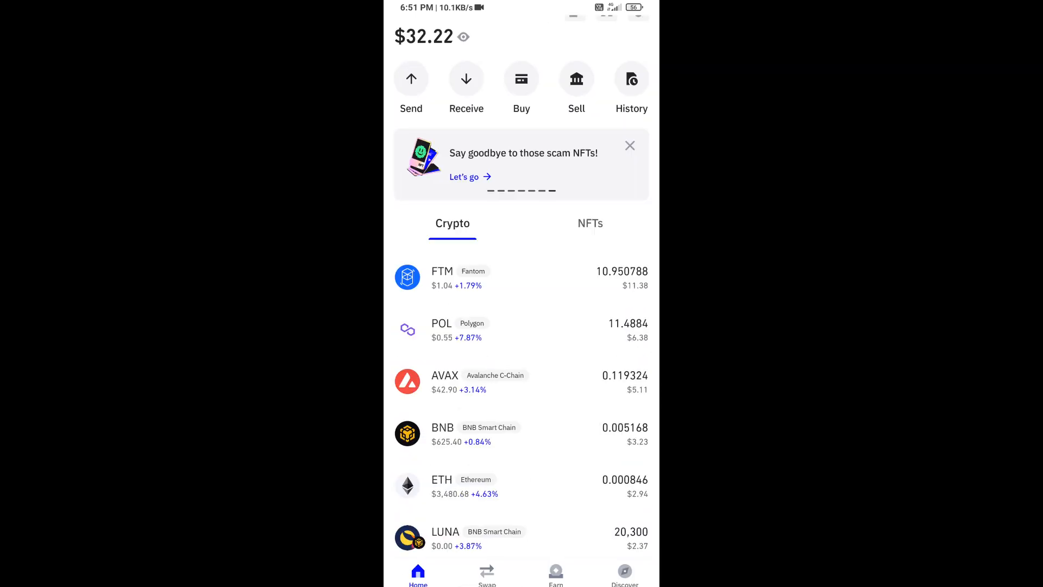
scroll(down, 3)
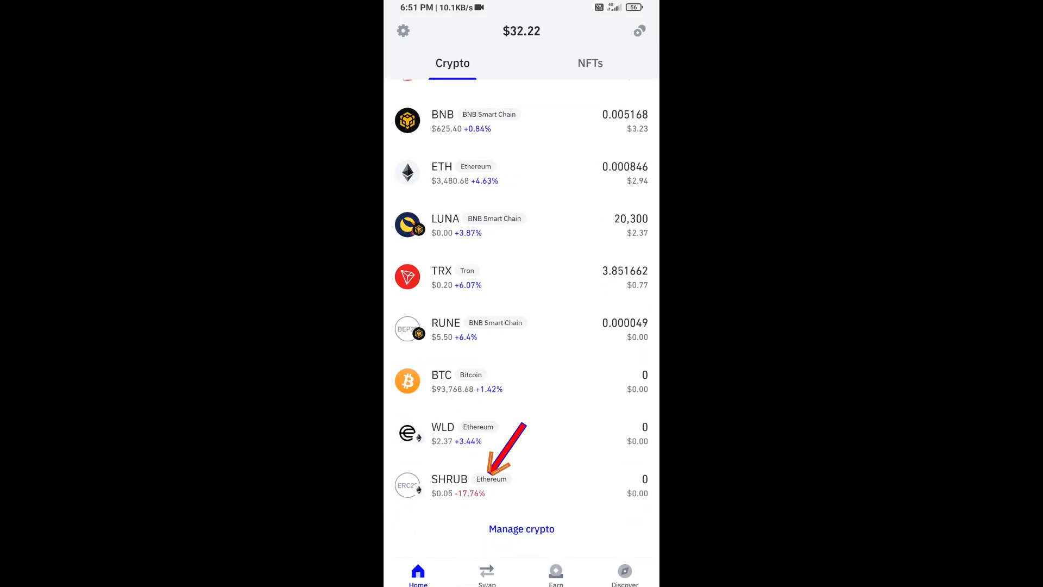